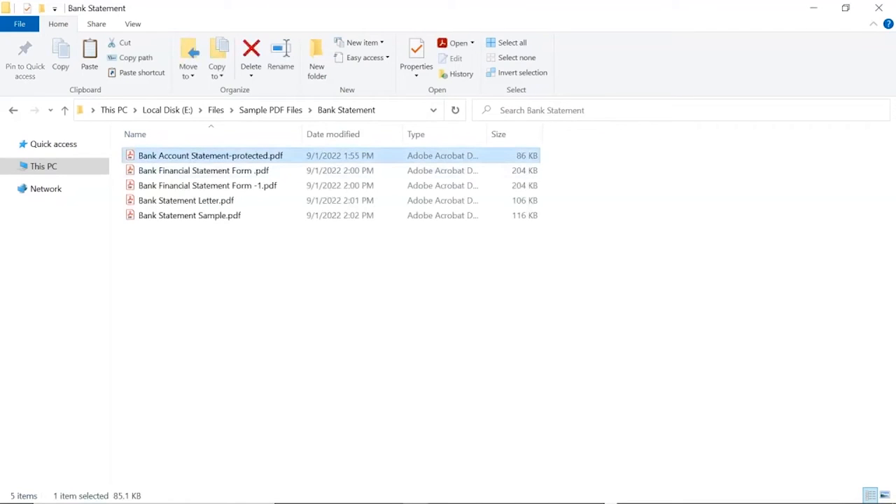
Search Google for the SysTools PDF Unlocker and download its Windows version from systoolsgroup.com
double_click(210, 155)
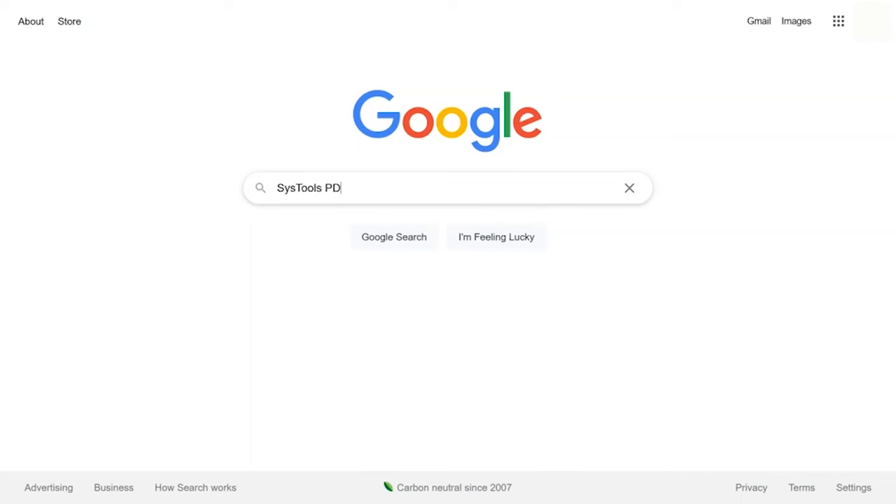
type("F Unlocker")
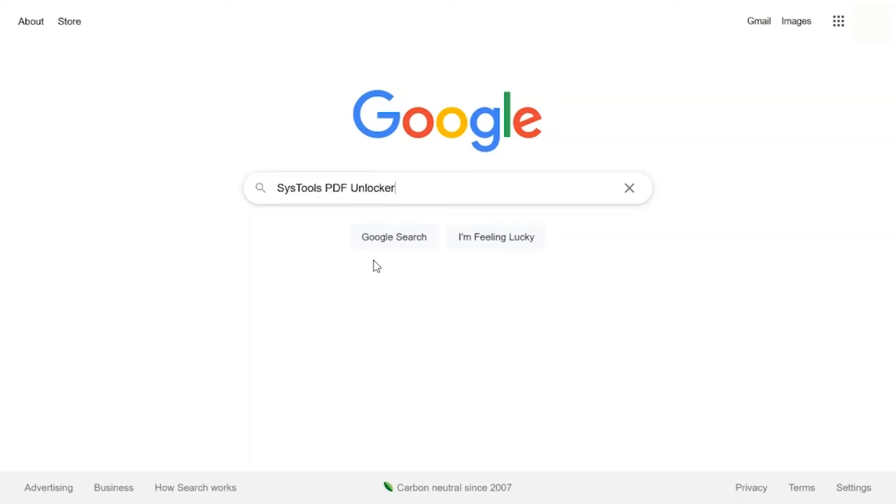
left_click(394, 236)
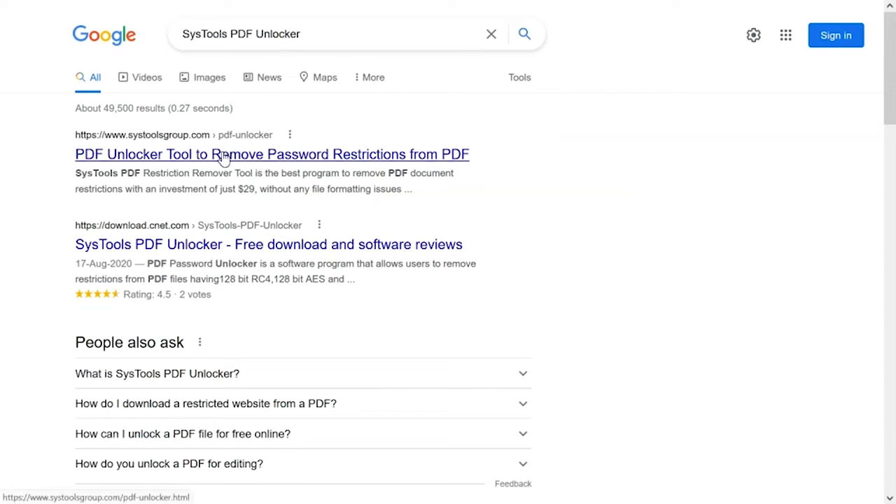
left_click(271, 154)
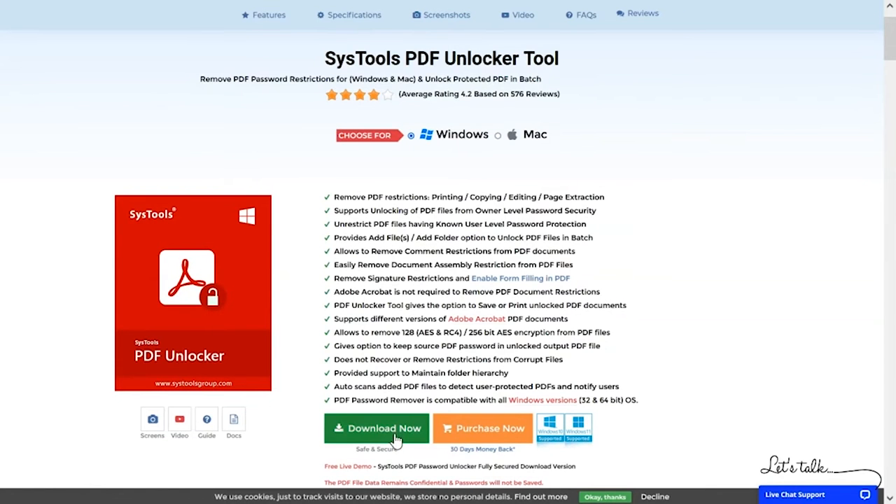
left_click(376, 427)
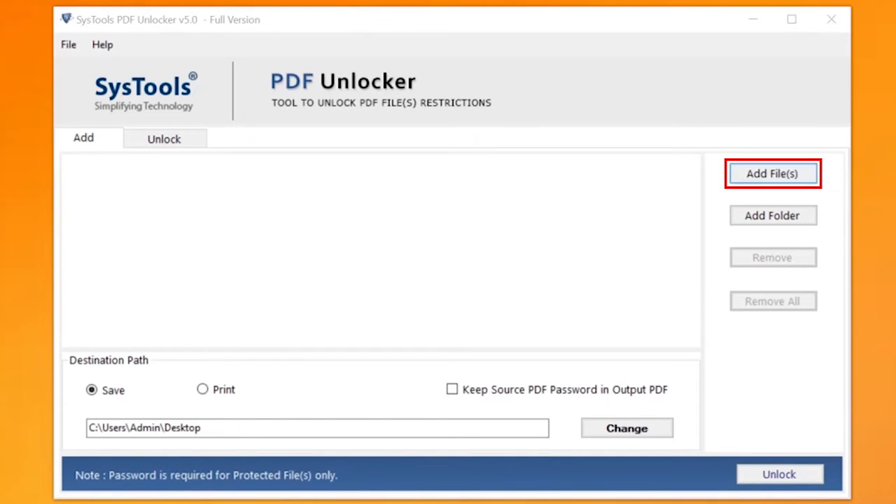
Shift-select the five bank statement PDFs in the Bank Statement folder and add them
left_click(773, 174)
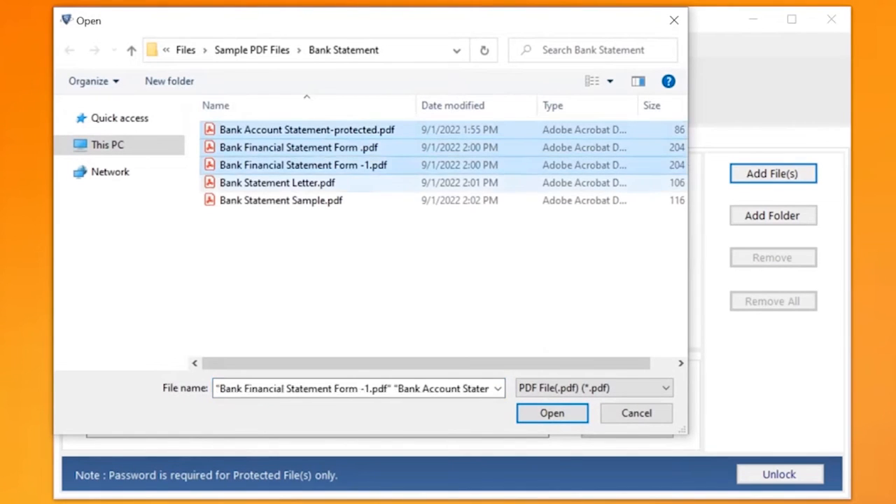
left_click(280, 201)
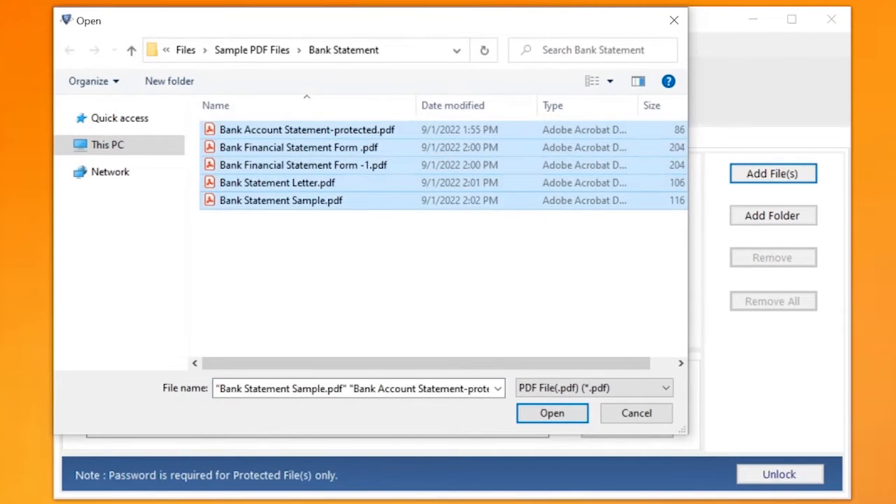
left_click(552, 412)
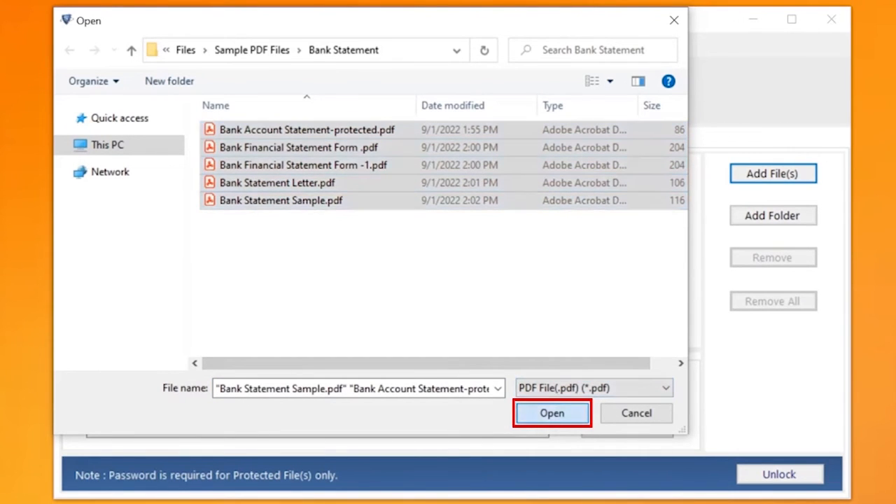
left_click(552, 412)
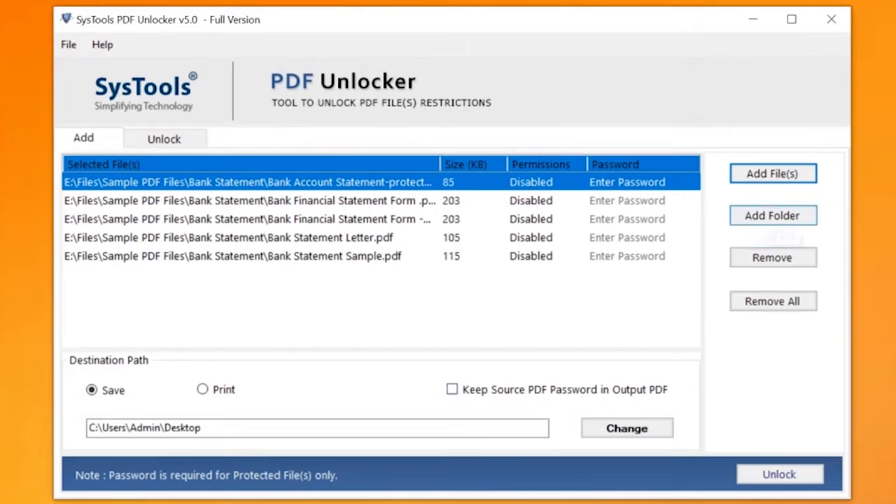
mouse_move(772, 258)
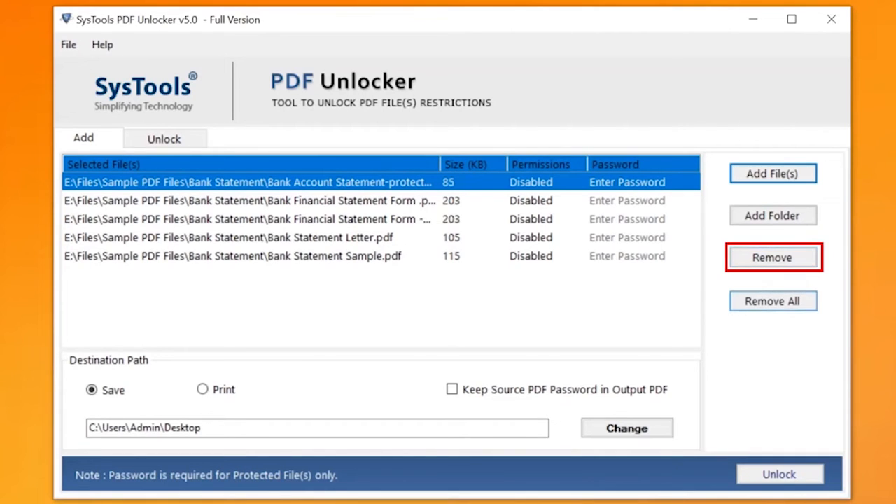
mouse_move(772, 301)
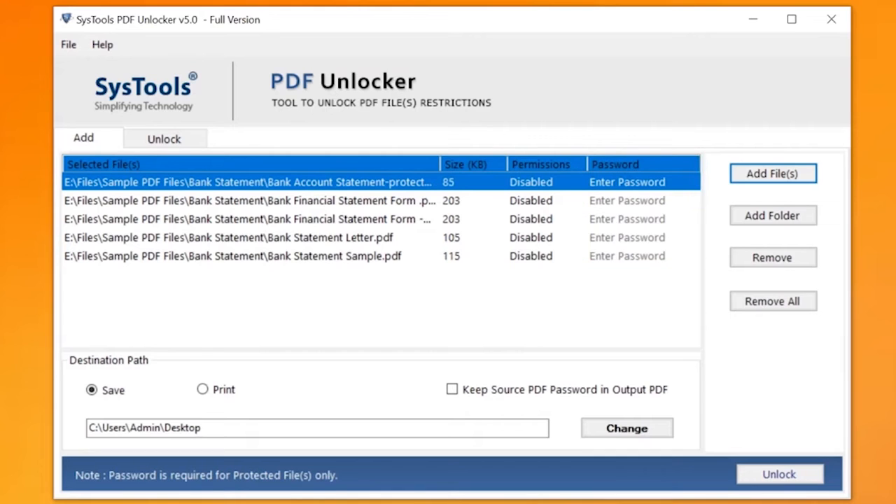
Enter each statement's password in its Password cell, finishing with Bank Statement Sample.pdf
type("••••••")
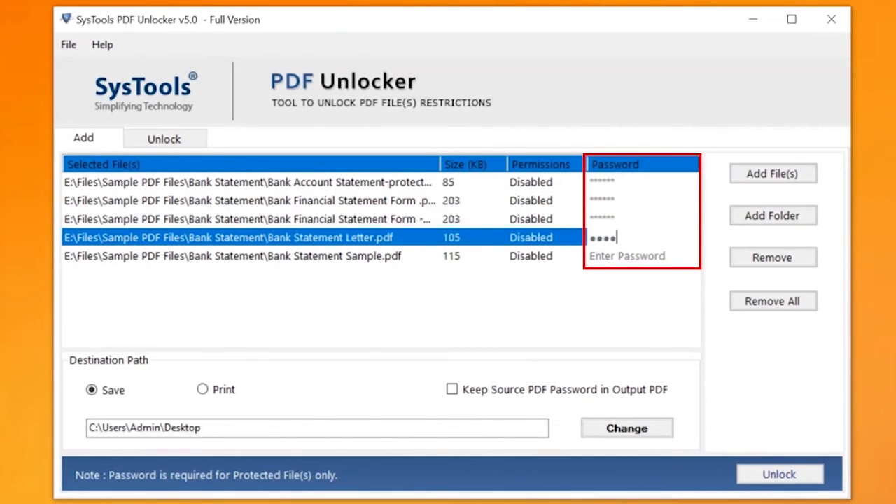
left_click(245, 256)
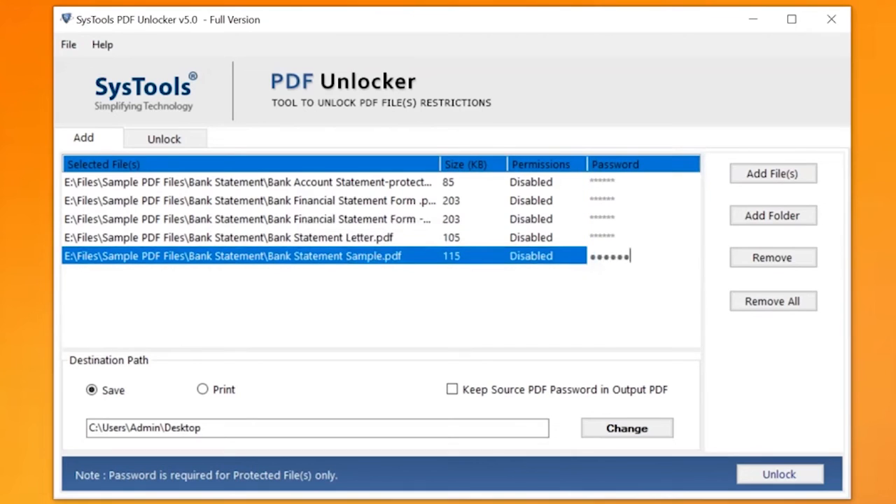
left_click(202, 389)
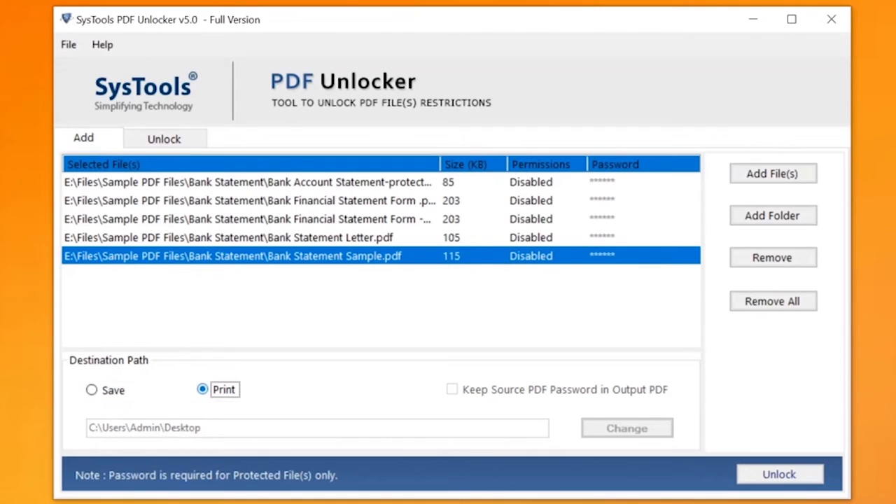
left_click(202, 389)
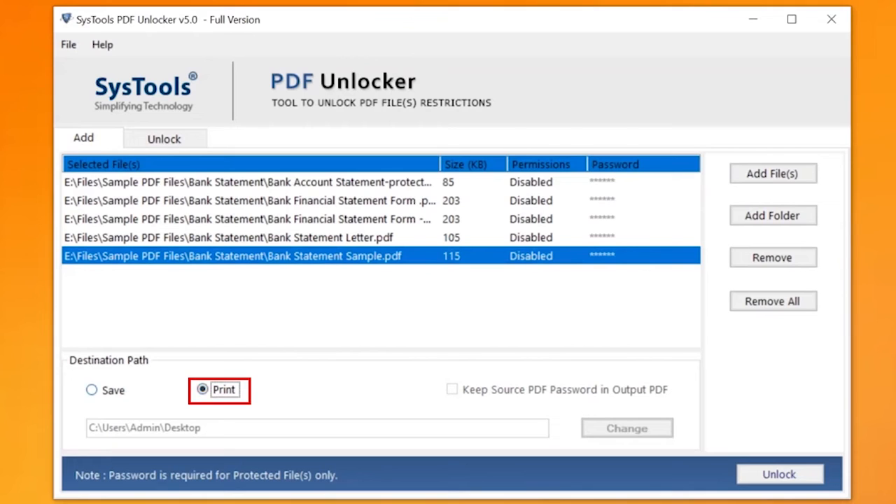
left_click(91, 390)
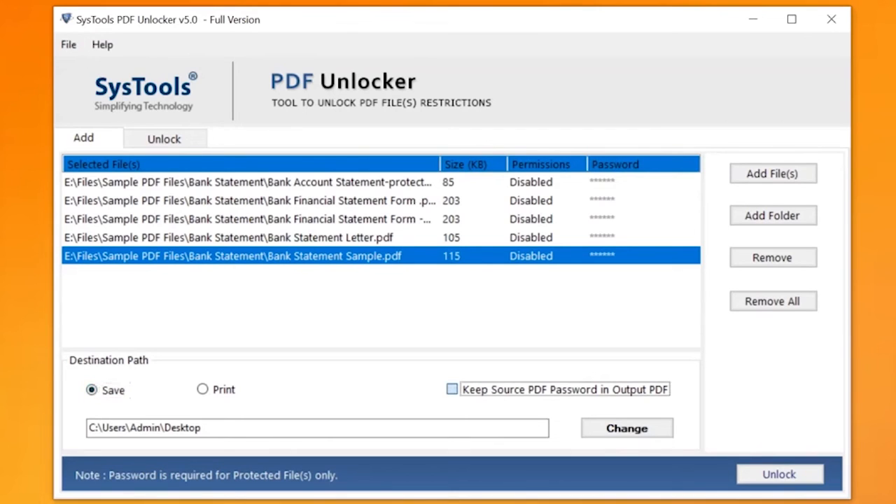
left_click(452, 389)
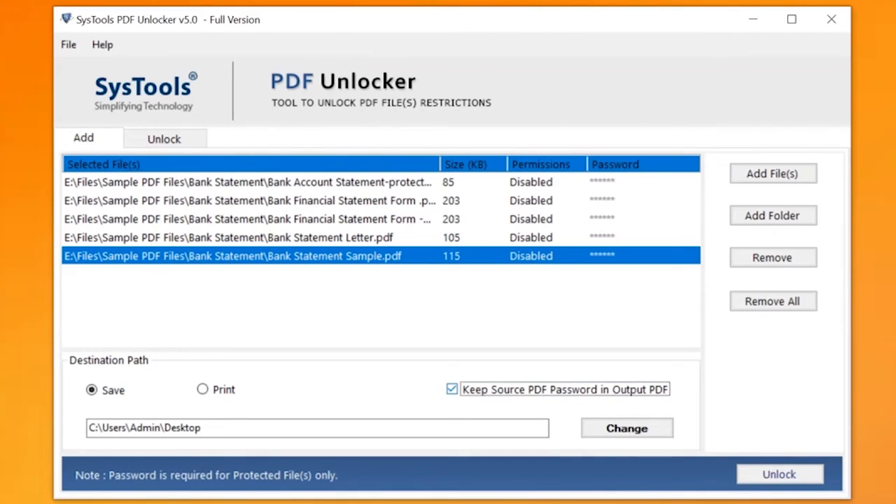
left_click(451, 389)
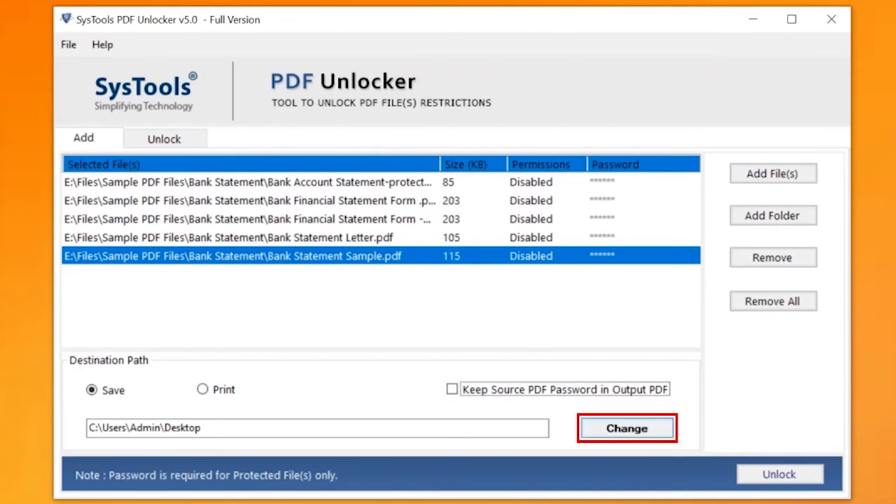
mouse_move(625, 428)
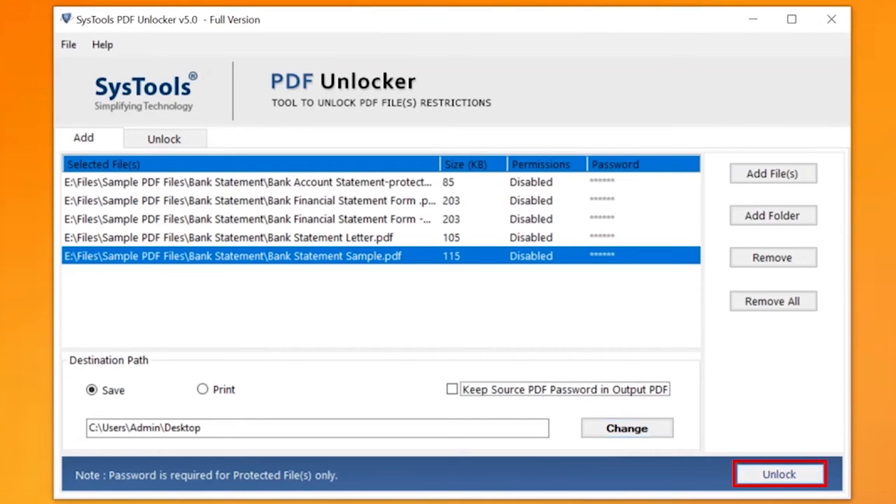
Run Unlock on the five queued statements and dismiss the success message at 100%
left_click(778, 474)
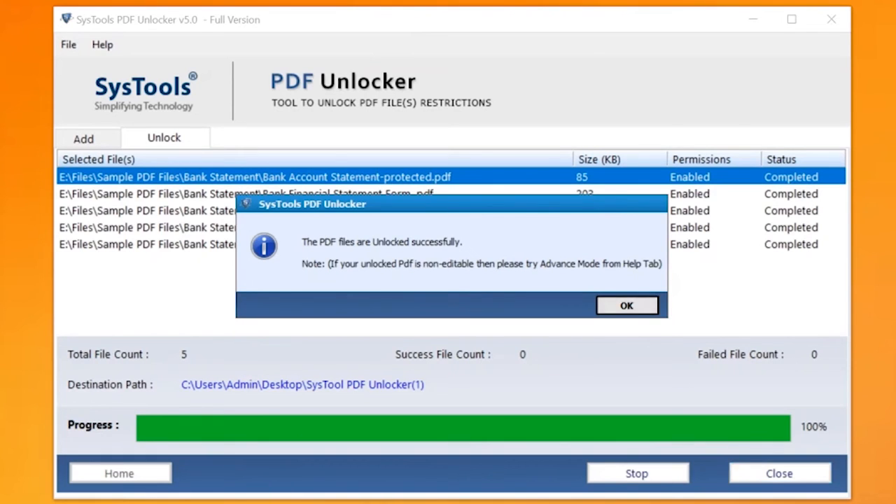
left_click(626, 305)
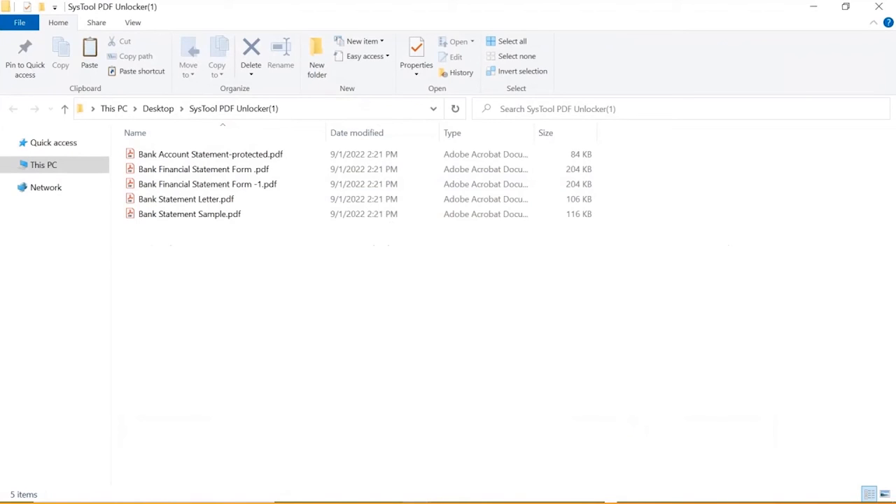
Open Bank Account Statement-protected.pdf from SysTool PDF Unlocker(1) in Adobe Acrobat
left_click(210, 154)
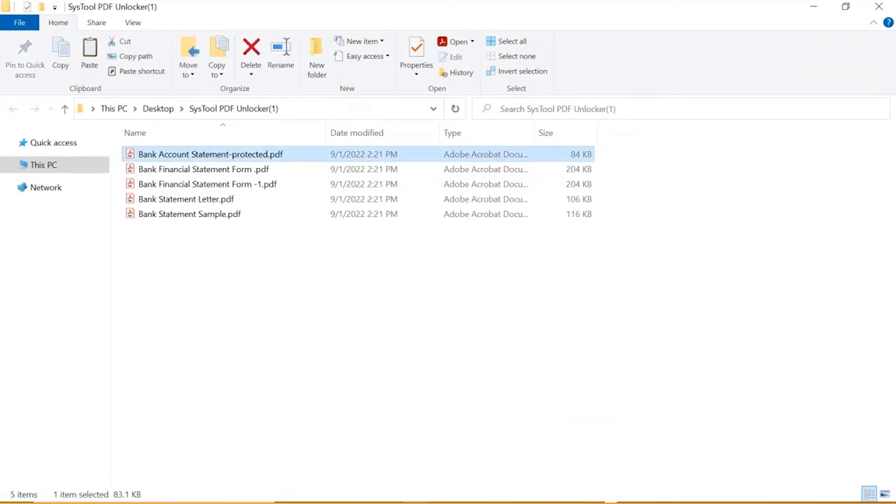
double_click(209, 154)
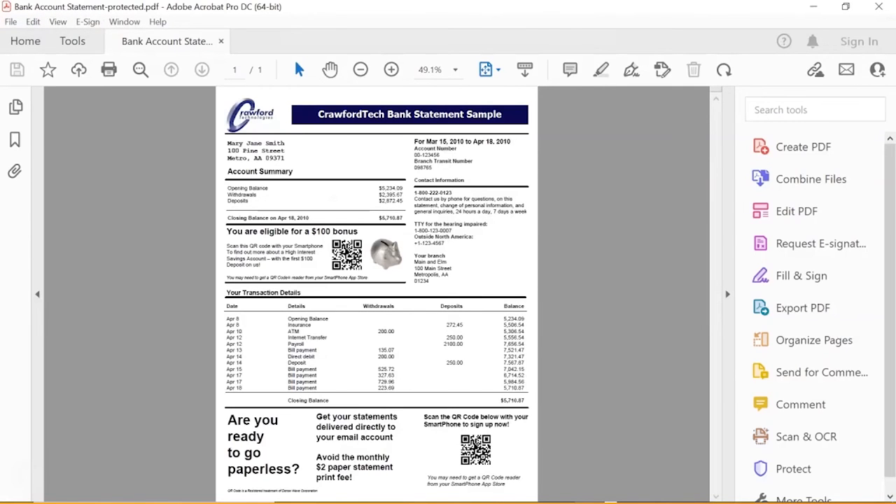